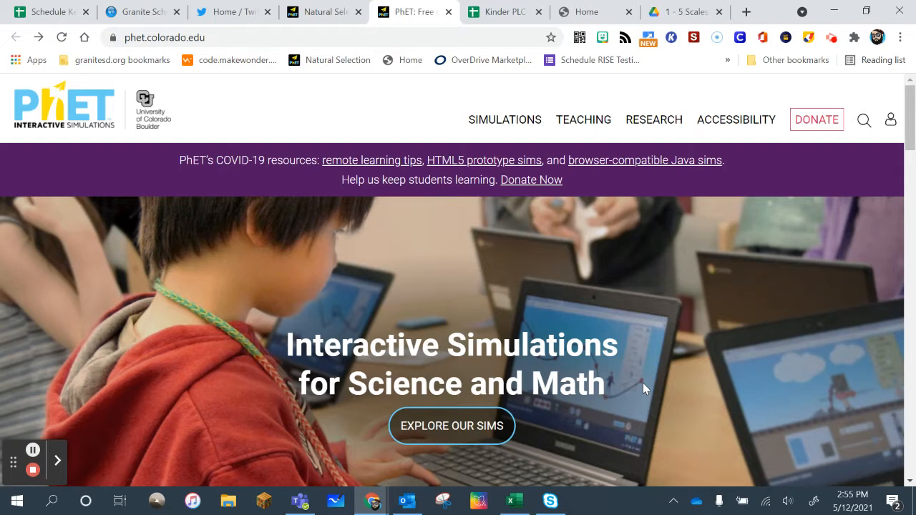
pyautogui.moveTo(358, 315)
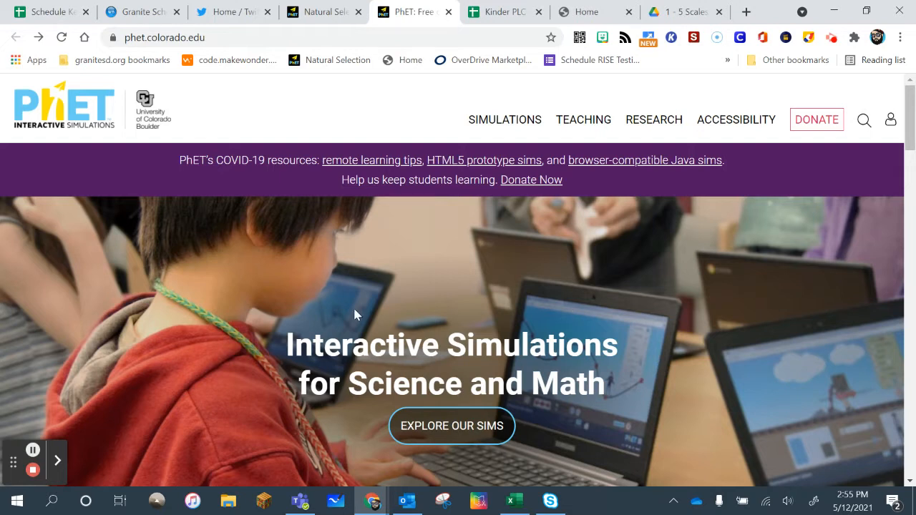
# - Select the phet.colorado.edu address and show the Teaching menu's resource options
pyautogui.click(164, 37)
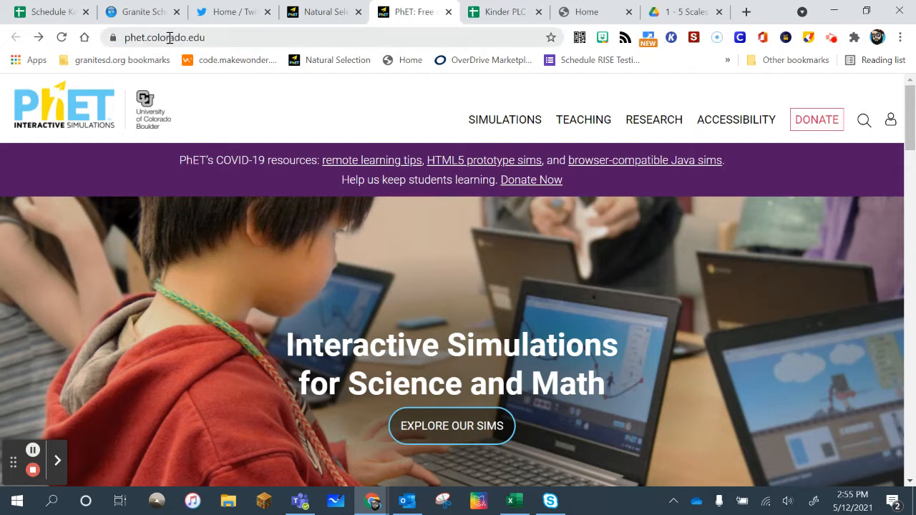
pyautogui.click(164, 37)
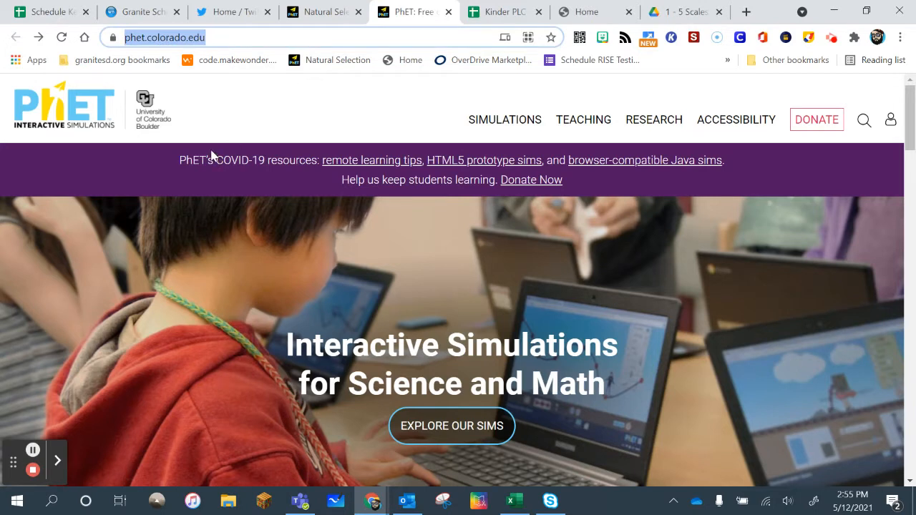
pyautogui.click(584, 121)
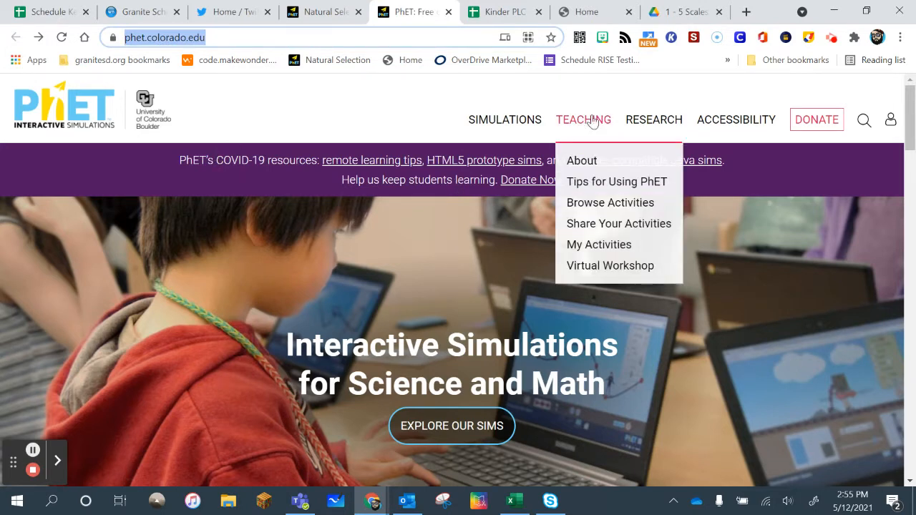
pyautogui.moveTo(609, 204)
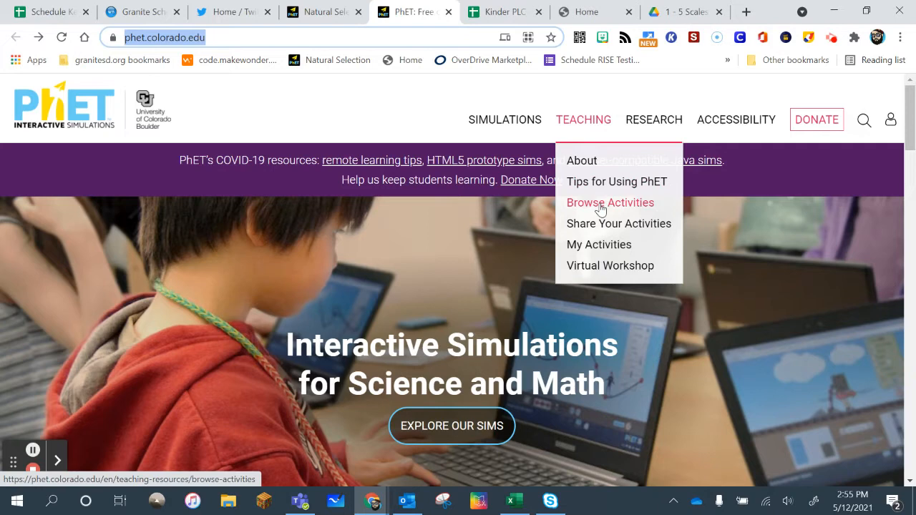
# - In Browse Activities, filter by K-5 level and the Area Model Algebra (HTML5) simulation
pyautogui.click(609, 203)
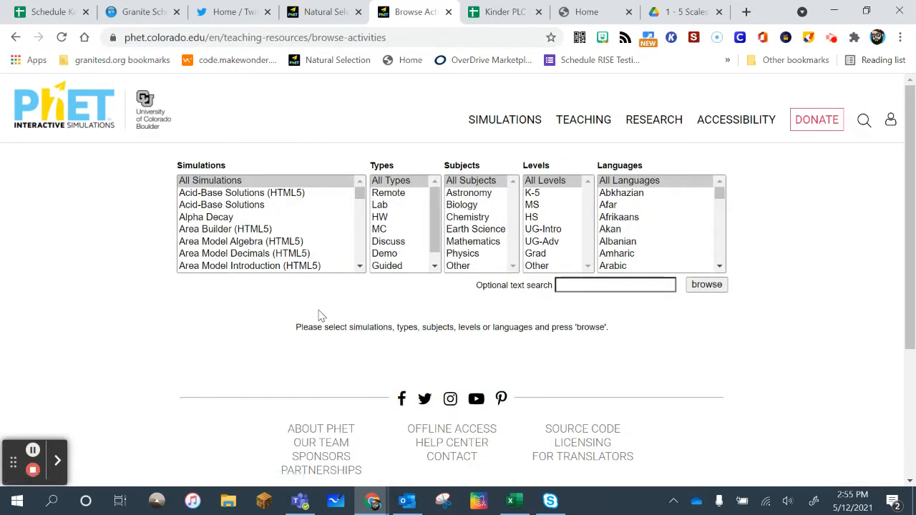
pyautogui.moveTo(541, 198)
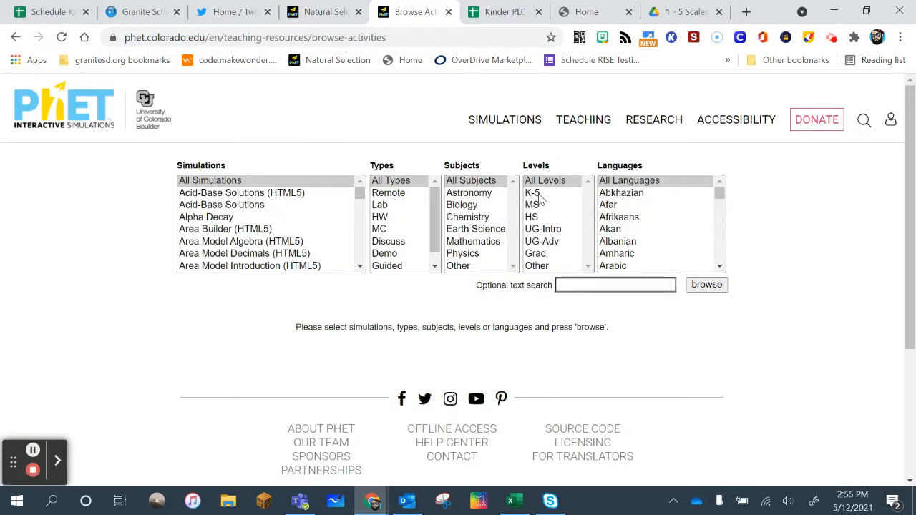
pyautogui.click(532, 191)
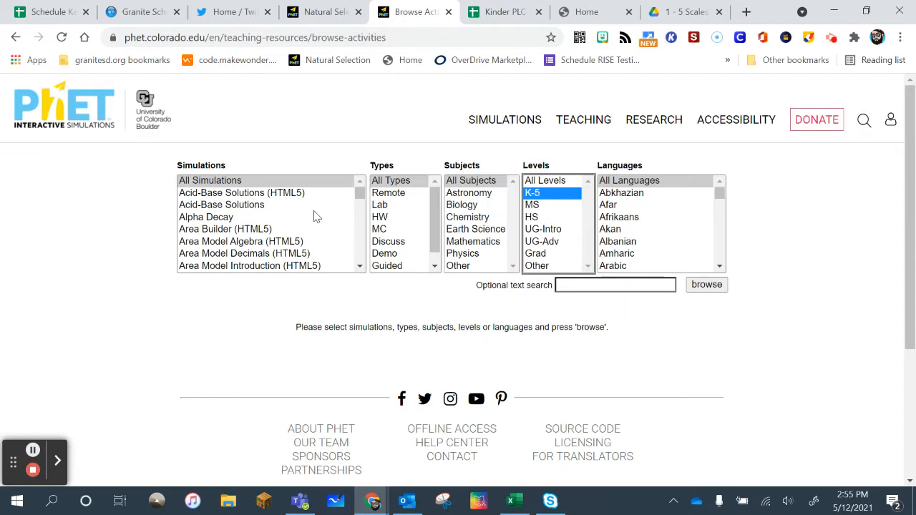
pyautogui.moveTo(402, 238)
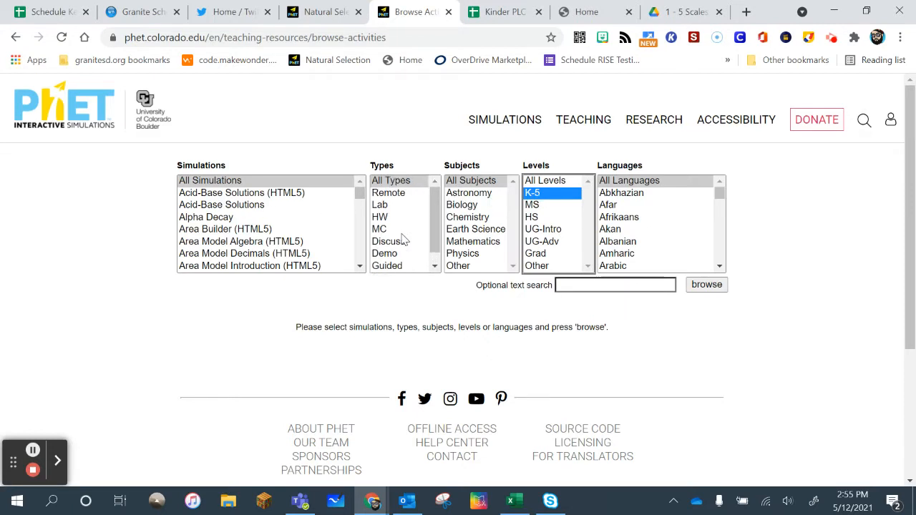
pyautogui.scroll(-3)
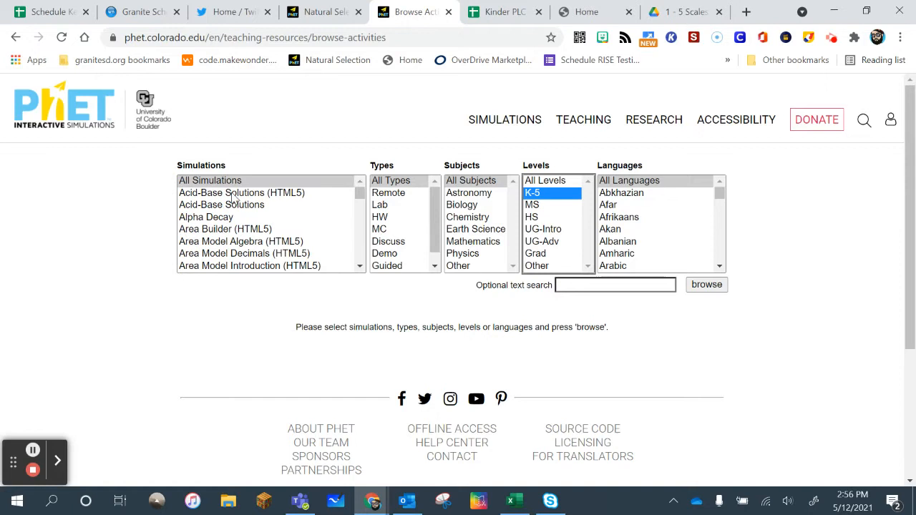
pyautogui.moveTo(242, 249)
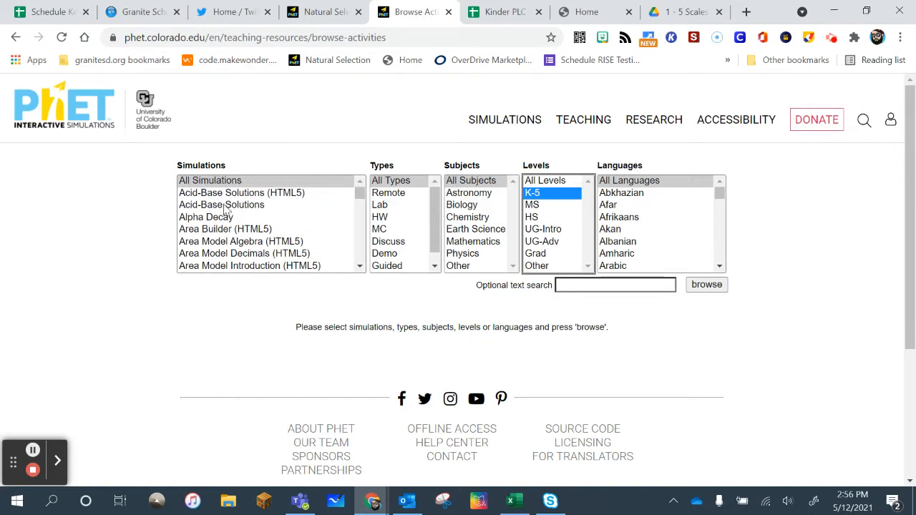
pyautogui.click(241, 241)
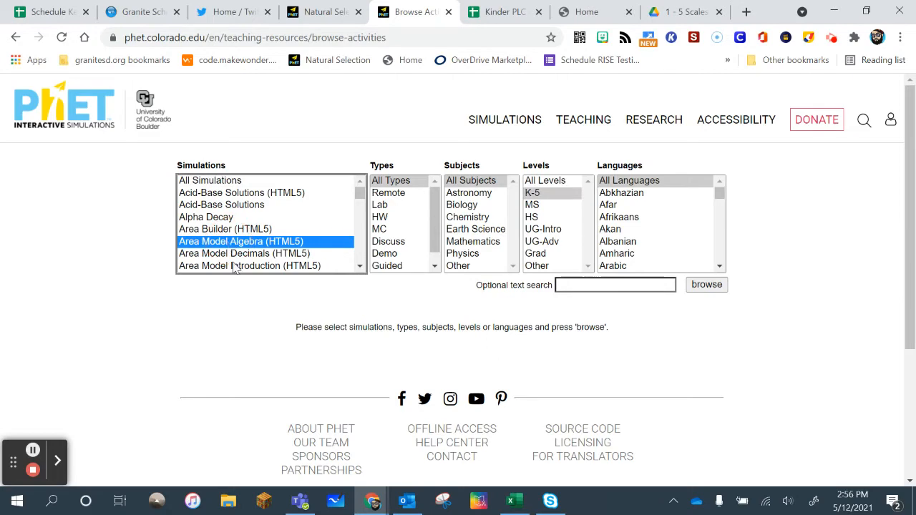
# - Run the filtered activity search and go to the Area Builder simulation page from the results
pyautogui.click(706, 284)
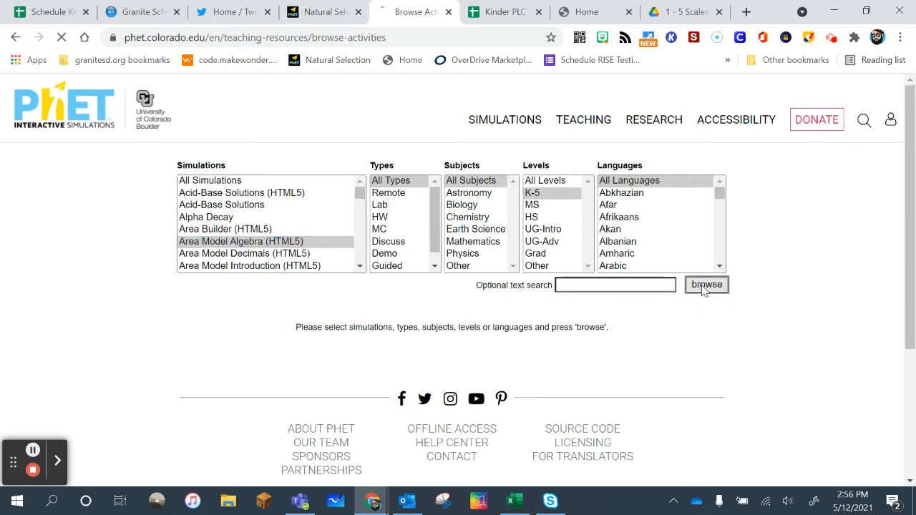
pyautogui.click(706, 283)
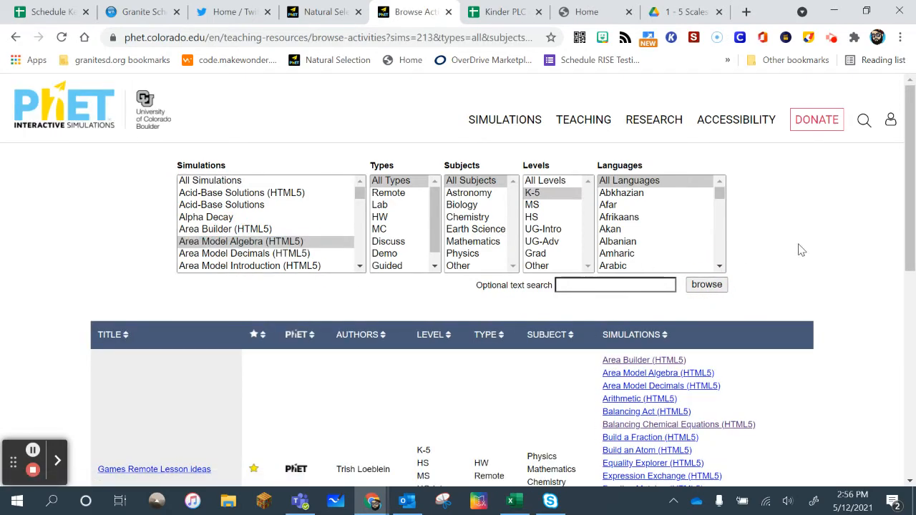
pyautogui.scroll(-3)
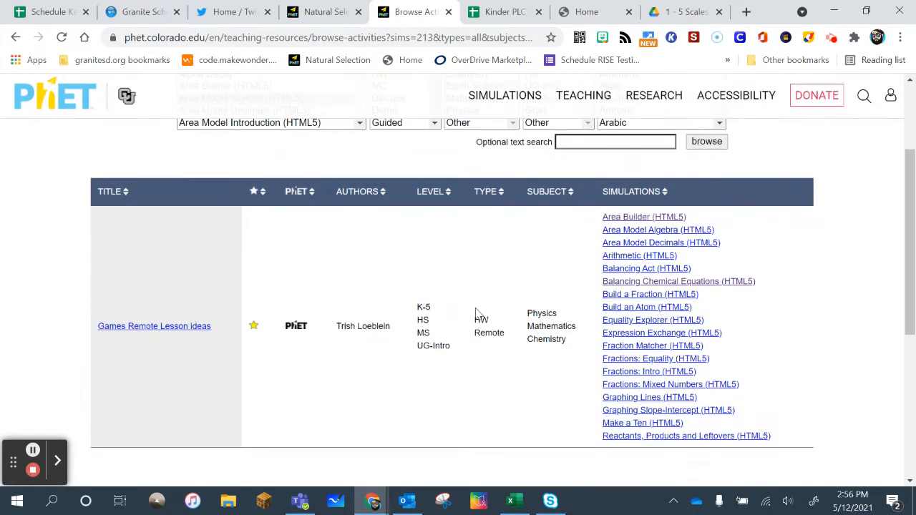
pyautogui.moveTo(622, 404)
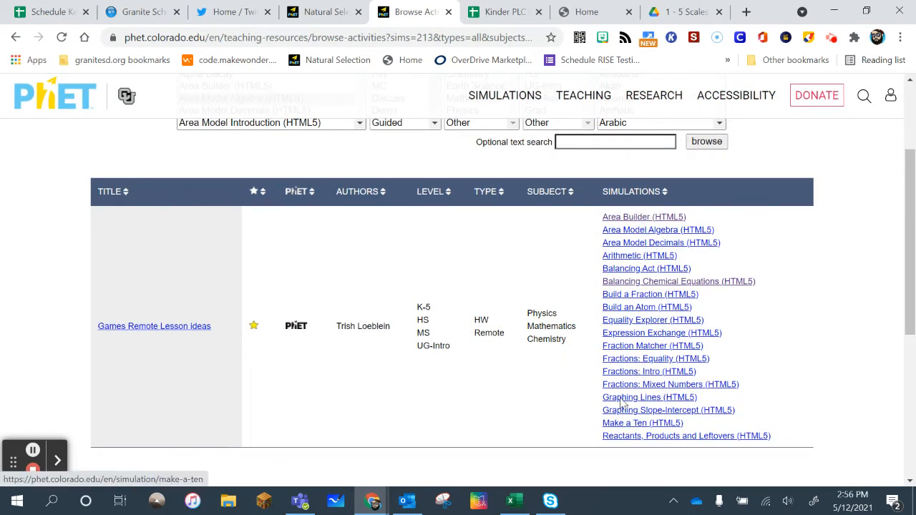
pyautogui.click(644, 218)
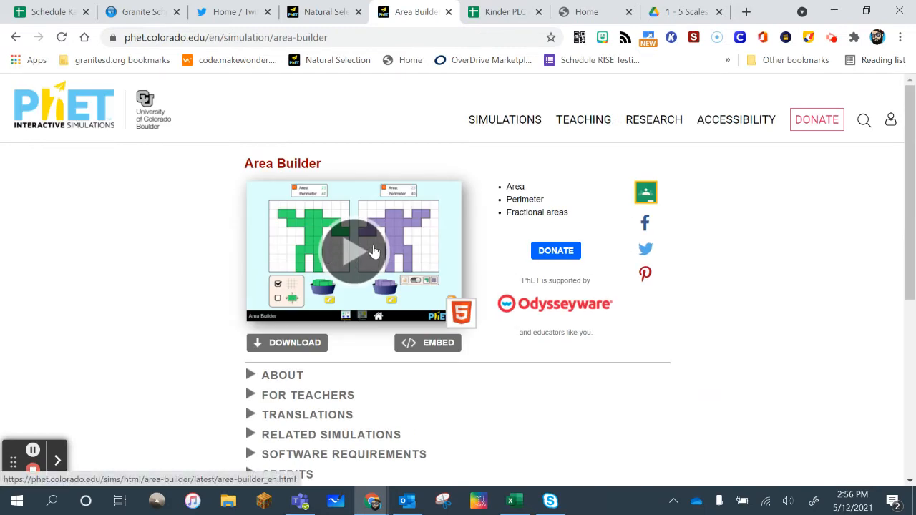
# - Start the Area Builder HTML5 simulation from its preview on the simulation page
pyautogui.click(644, 192)
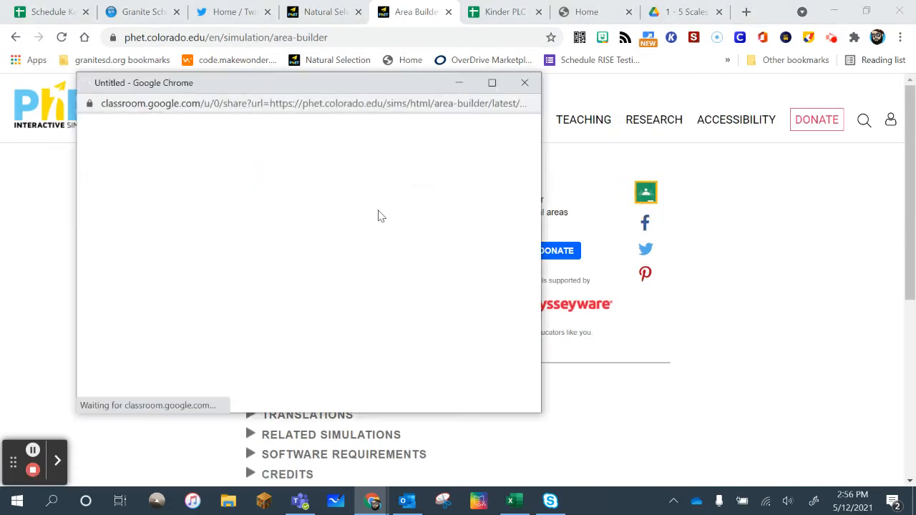
pyautogui.click(524, 81)
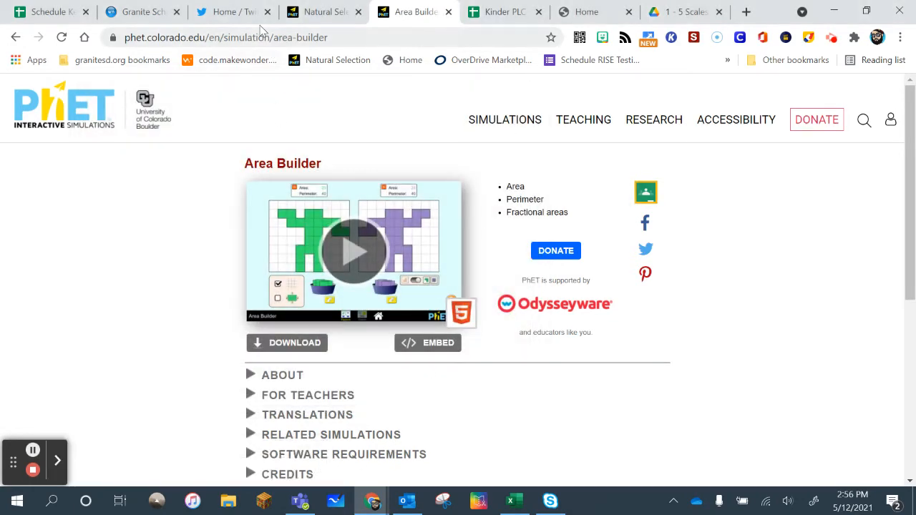
pyautogui.moveTo(481, 229)
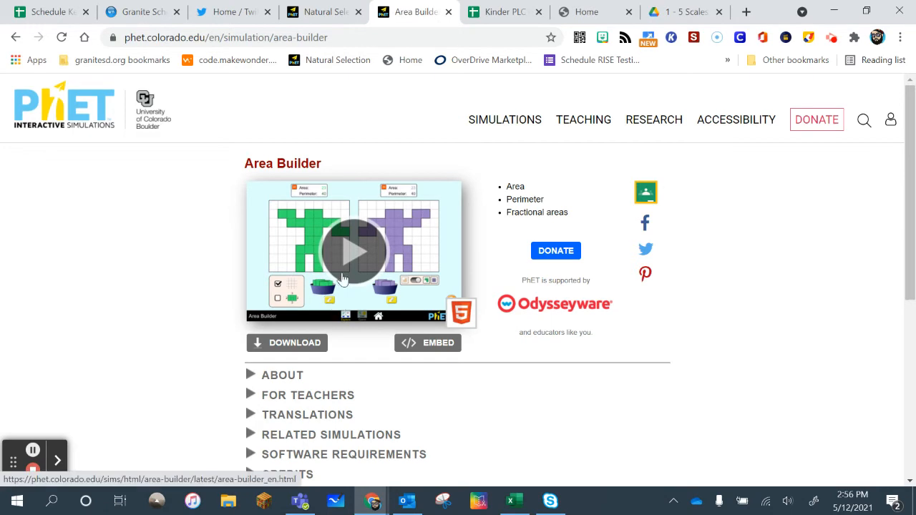
pyautogui.click(355, 251)
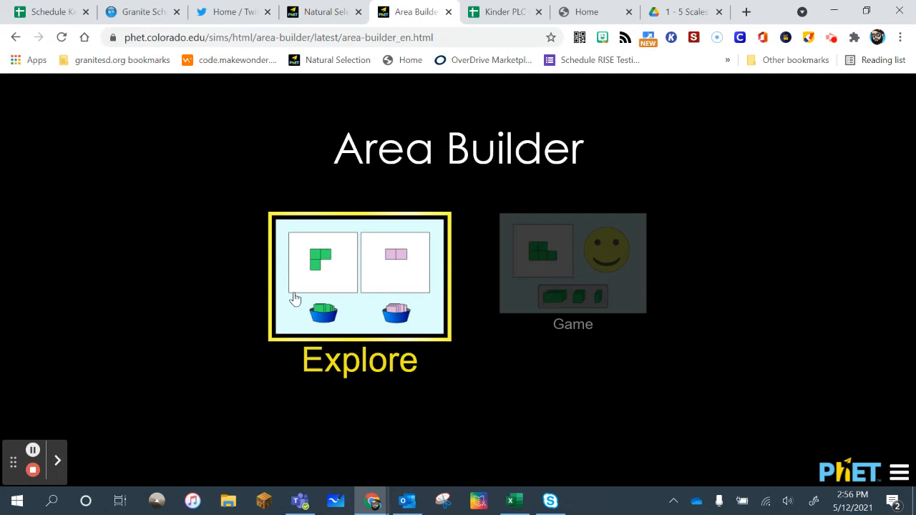
pyautogui.moveTo(351, 297)
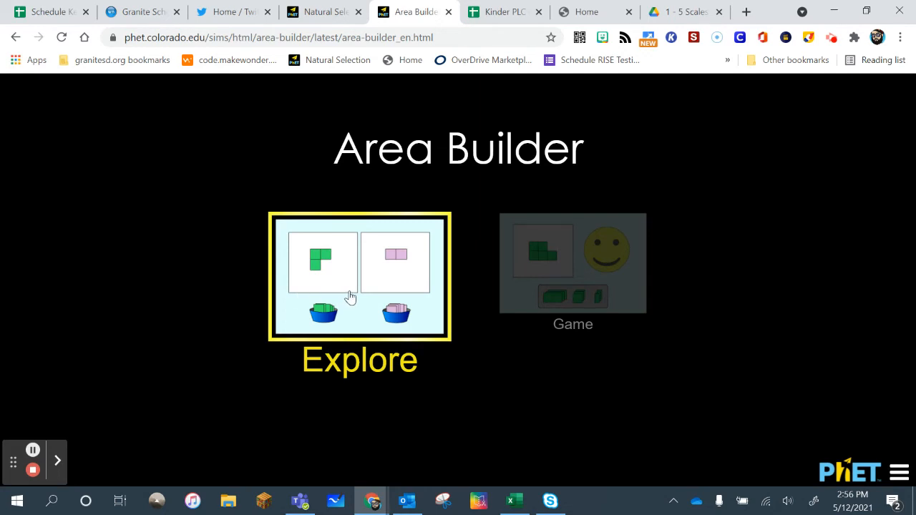
pyautogui.moveTo(558, 261)
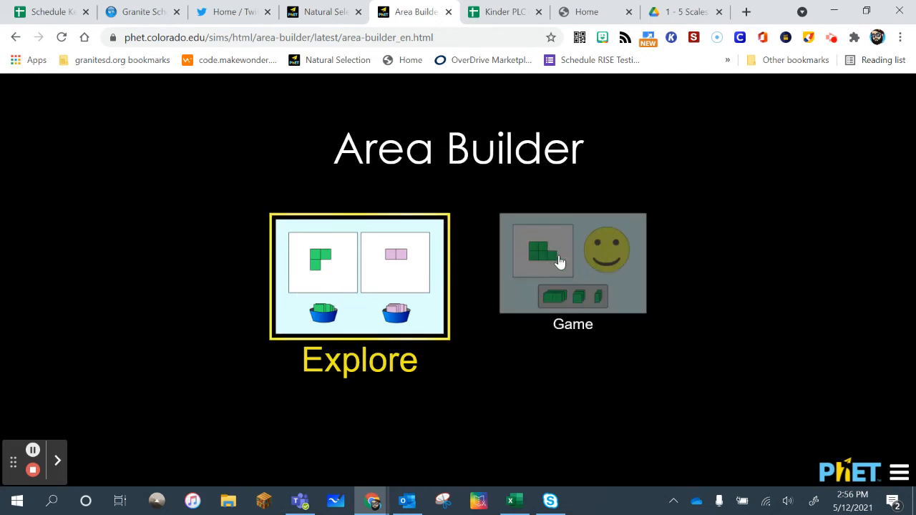
# - View the Game screen of Area Builder, then go back out of the simulation
pyautogui.click(573, 264)
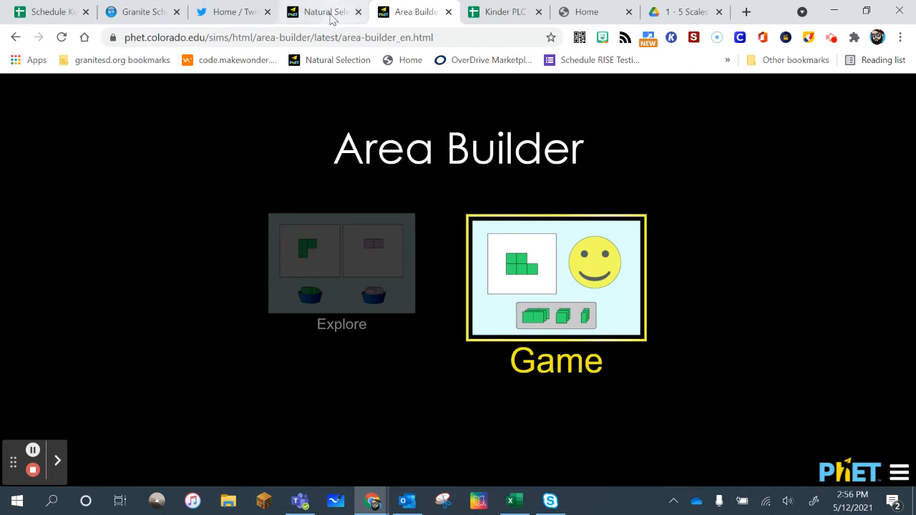
pyautogui.click(16, 38)
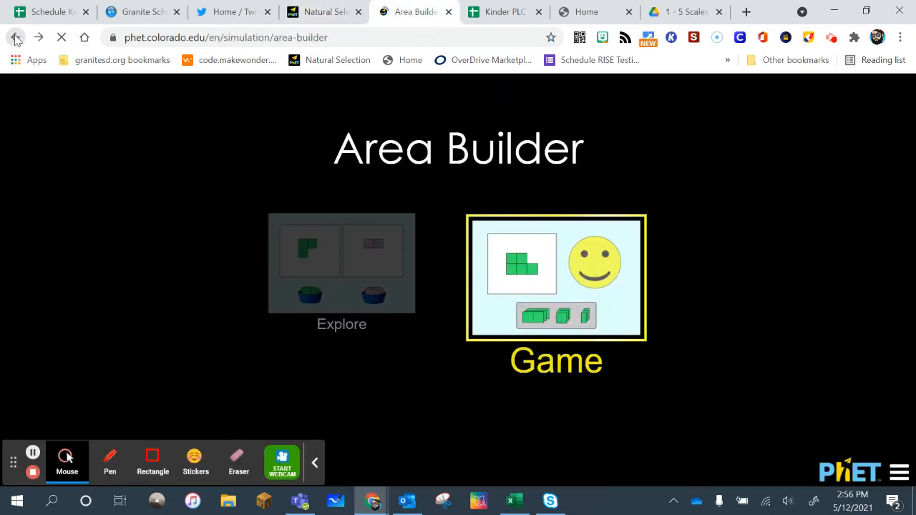
# - Go back to the Browse Activities results listing Games Remote Lesson Ideas
pyautogui.click(16, 37)
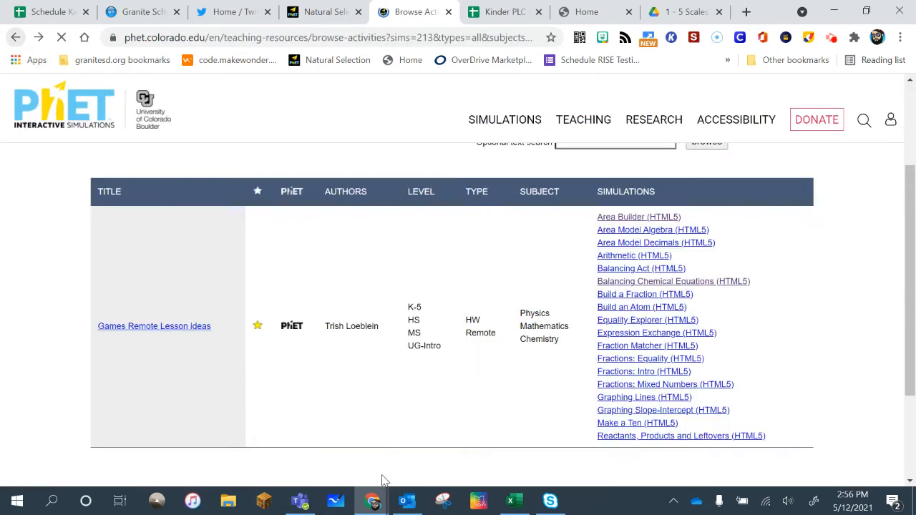
pyautogui.scroll(-3)
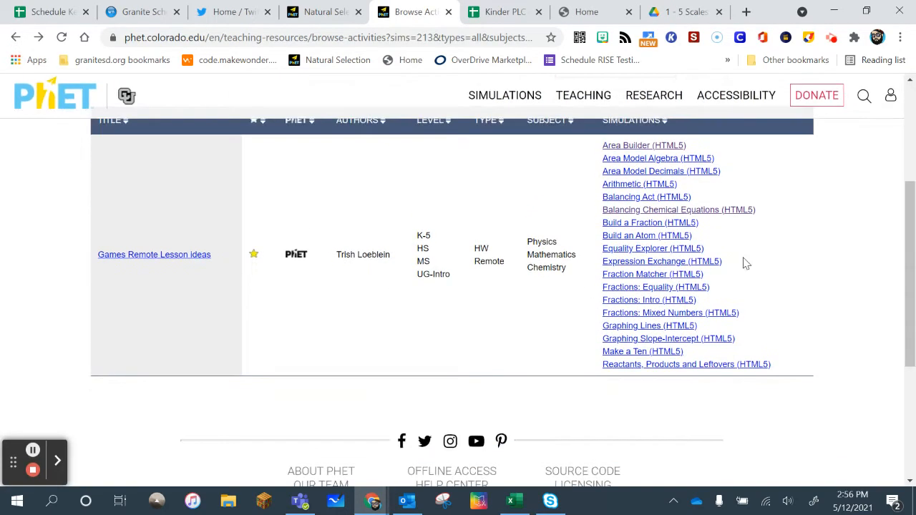
pyautogui.moveTo(647, 235)
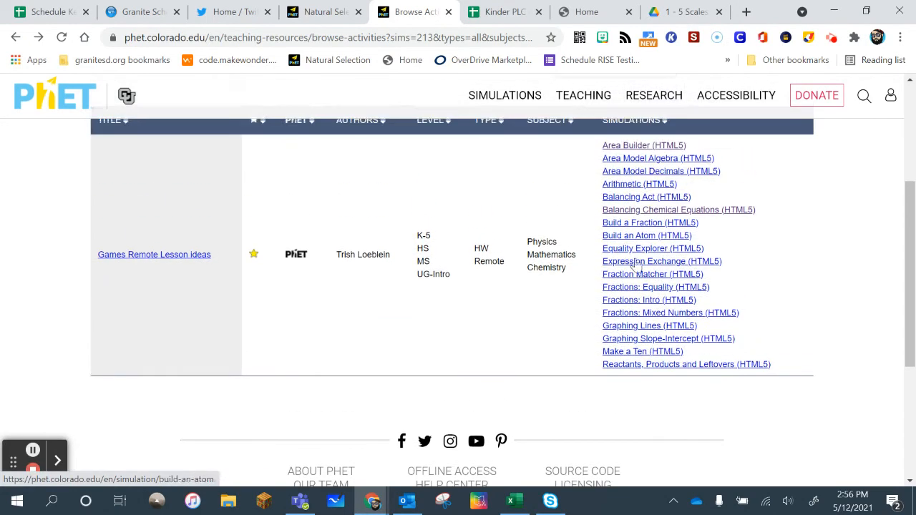
pyautogui.moveTo(155, 254)
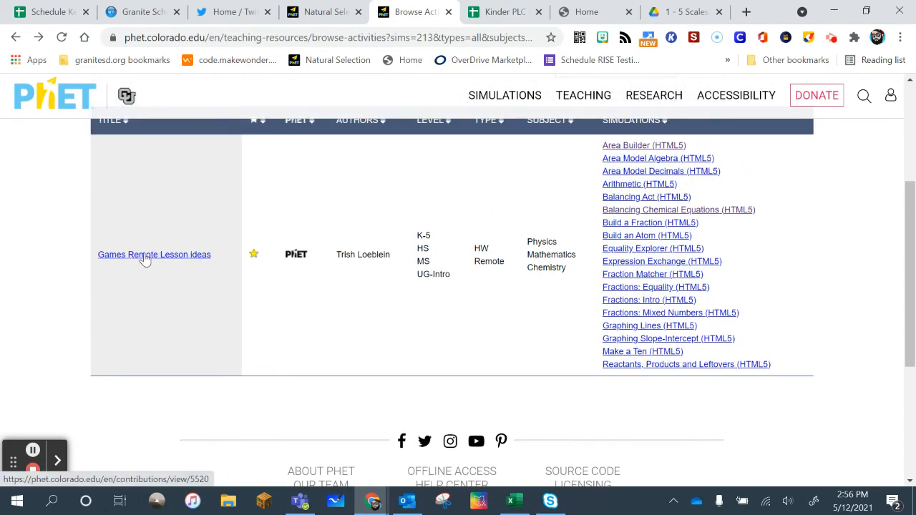
# - Read through the Games Remote Lesson Ideas activity details and follow its Google activity link
pyautogui.click(155, 254)
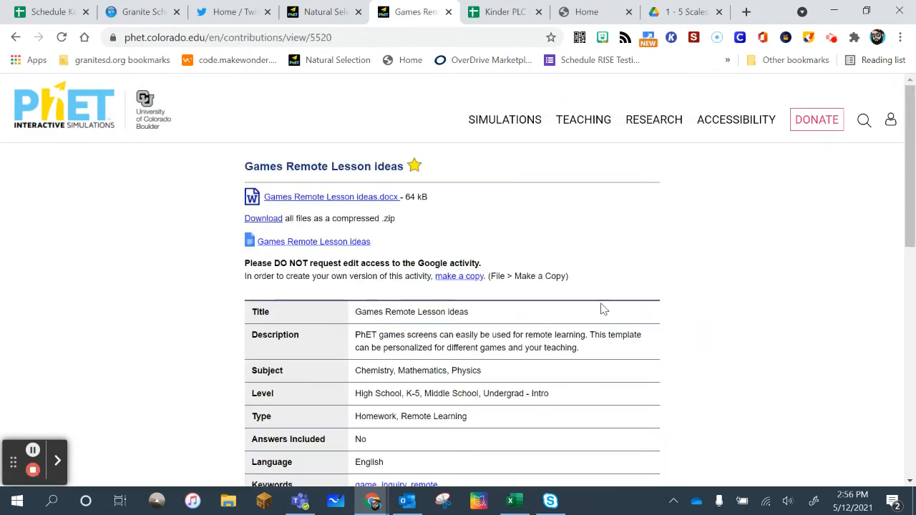
pyautogui.scroll(-3)
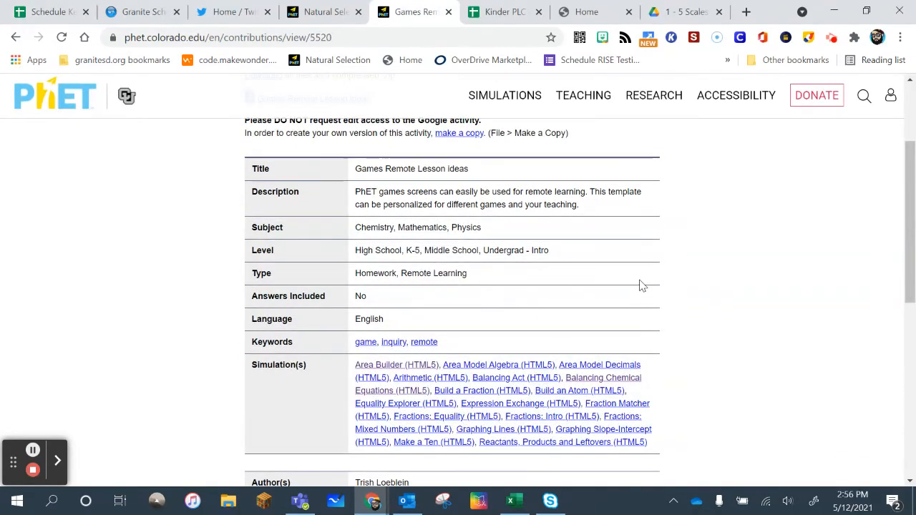
pyautogui.scroll(-3)
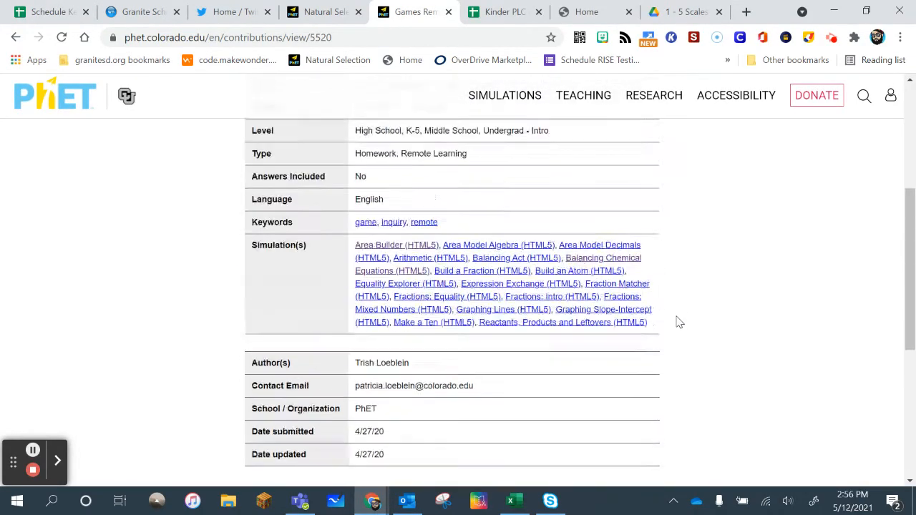
pyautogui.scroll(3)
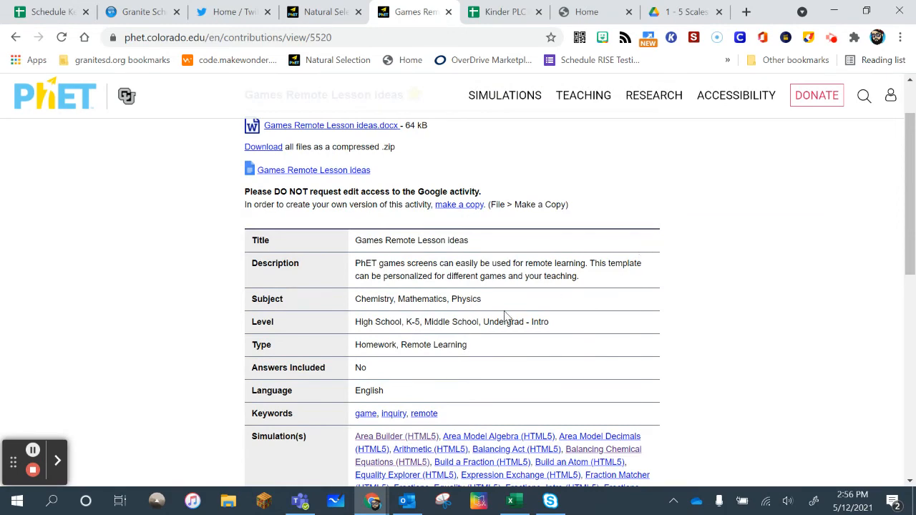
pyautogui.moveTo(313, 169)
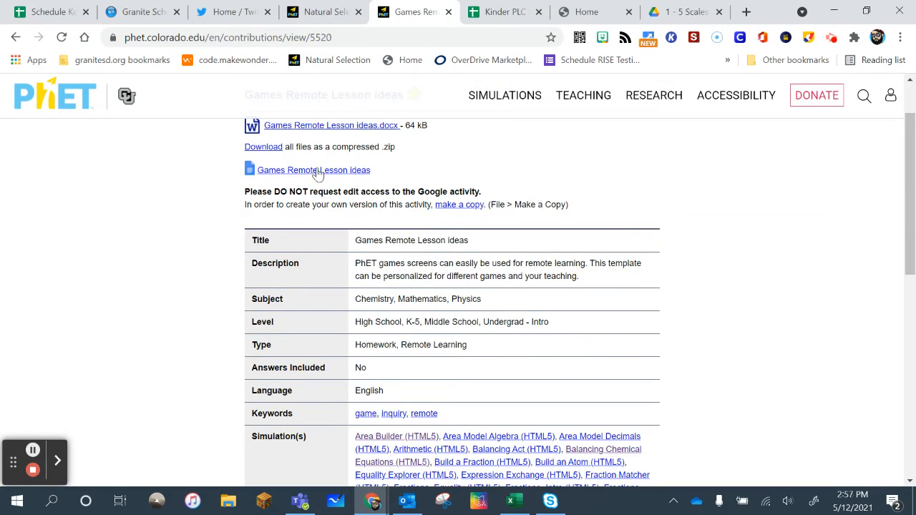
pyautogui.click(322, 12)
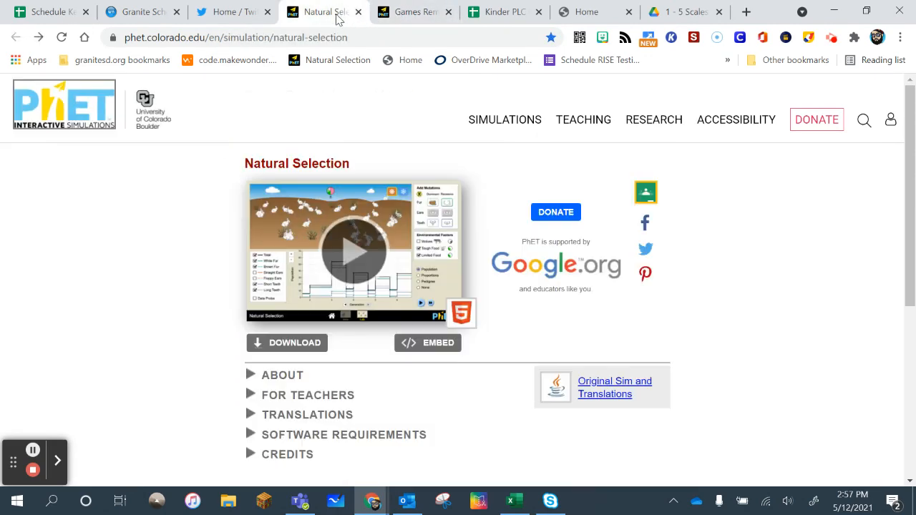
pyautogui.moveTo(81, 395)
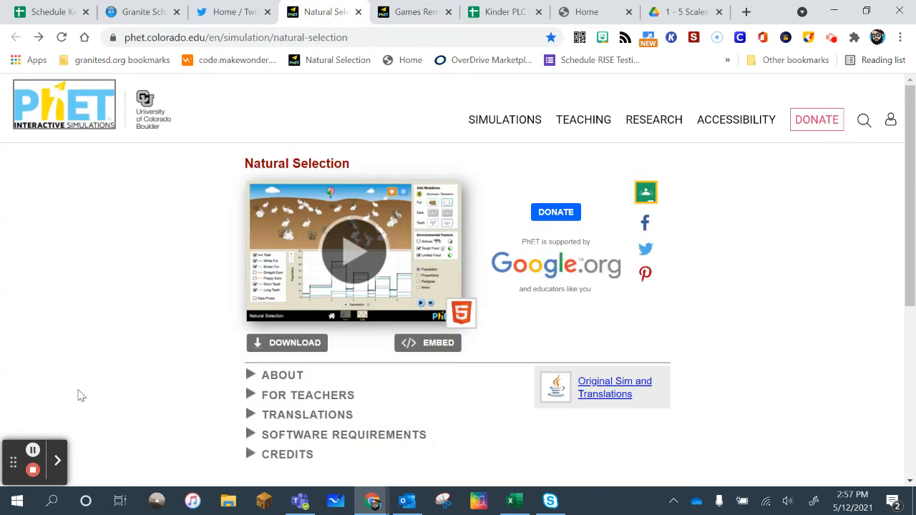
pyautogui.moveTo(95, 389)
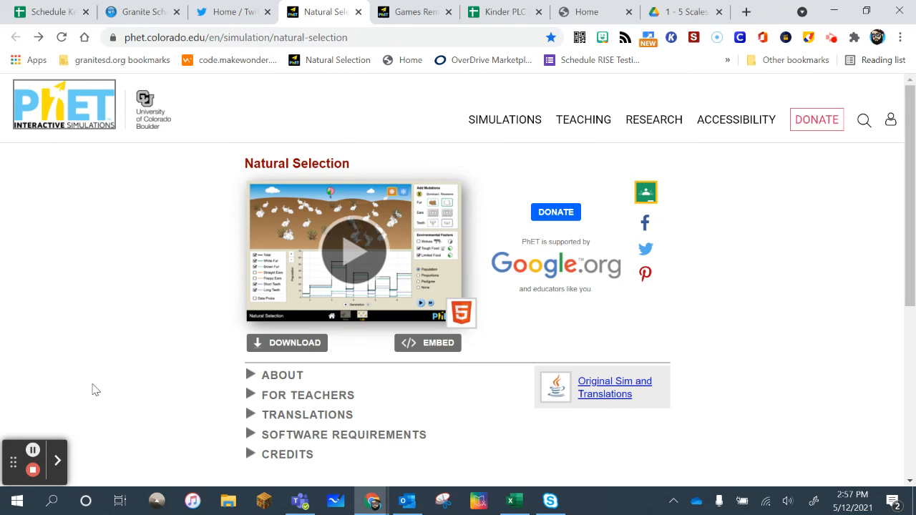